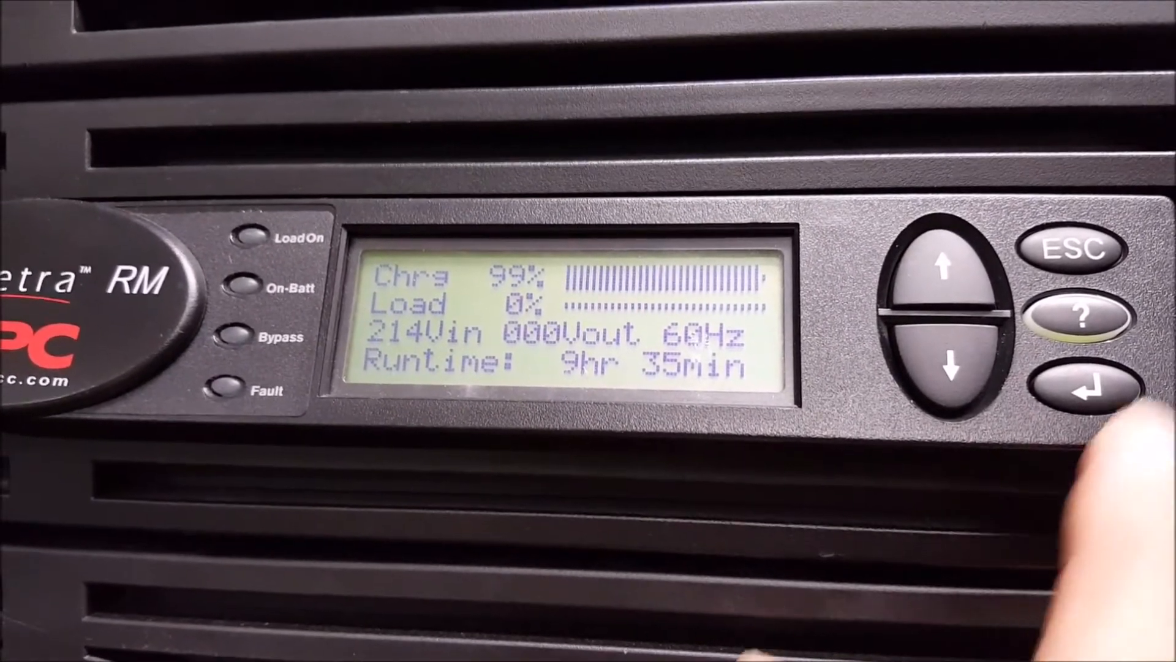
Step: Navigate from the status readout through the main menu to Control's 'Turn UPS Output On'
{"action": "left_click", "coordinate": [1080, 390]}
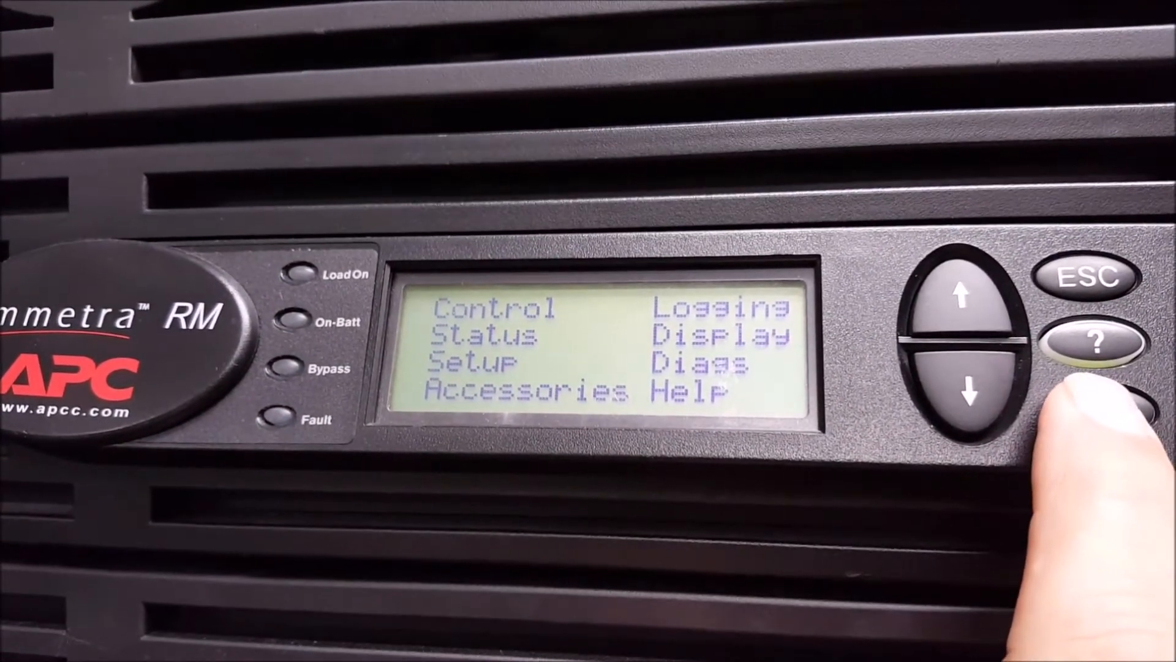
{"action": "left_click", "coordinate": [1103, 416]}
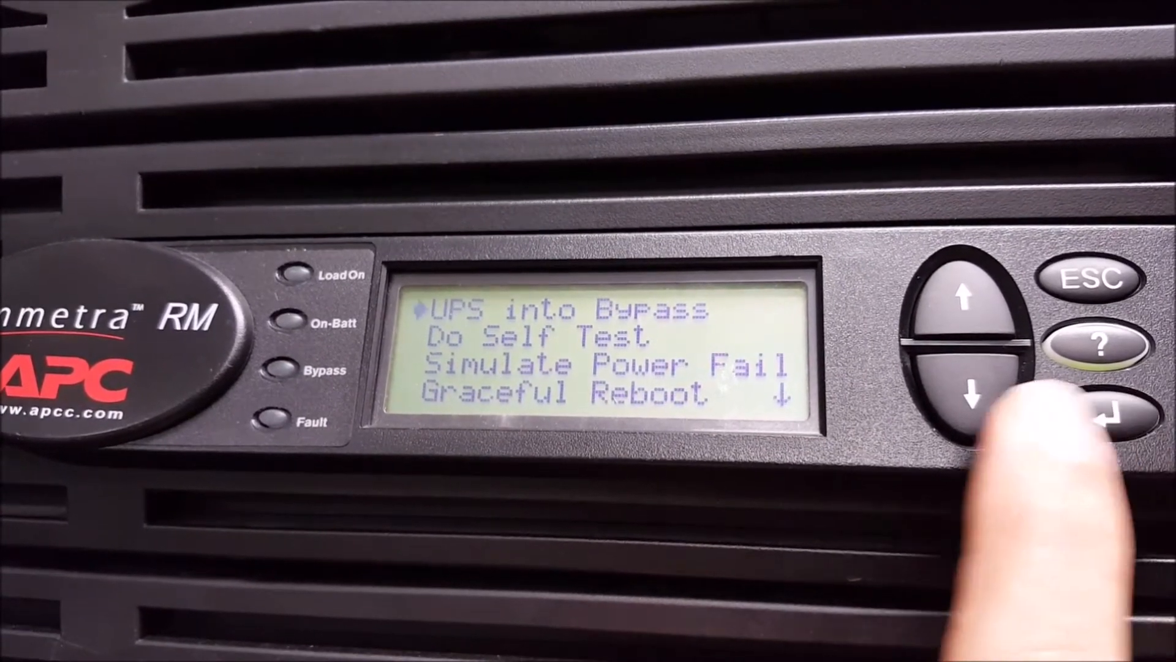
{"action": "left_click", "coordinate": [970, 390]}
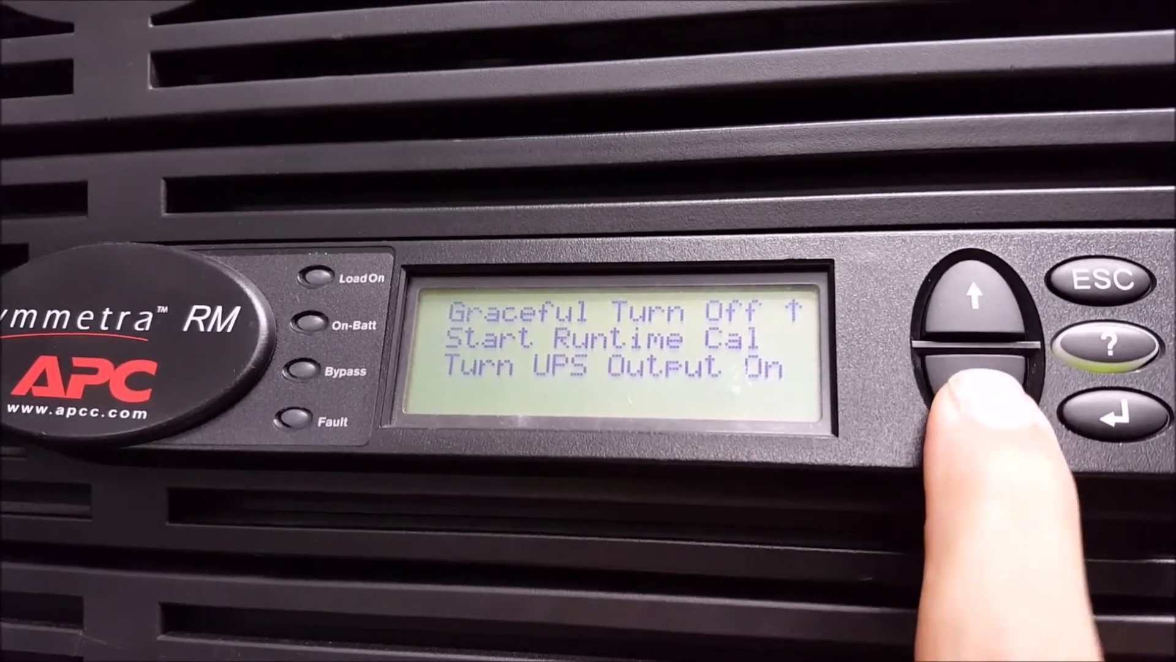
{"action": "left_click", "coordinate": [990, 360]}
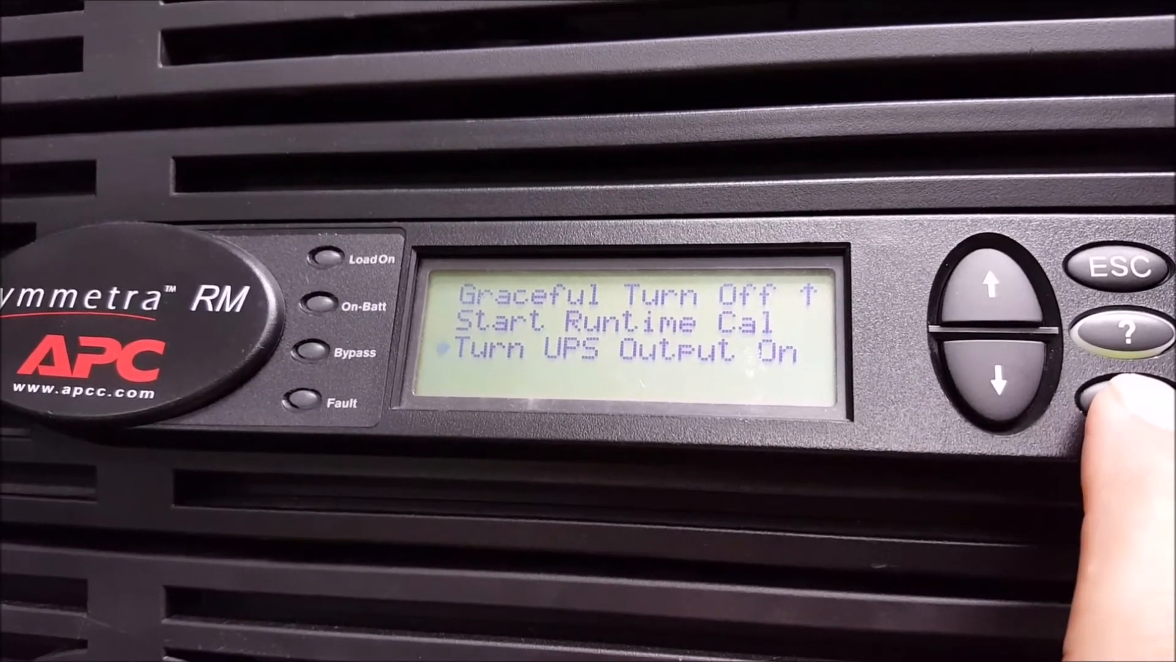
Step: Select 'Turn UPS Output On' and confirm 'YES, Turn UPS ON'
{"action": "left_click", "coordinate": [1117, 394]}
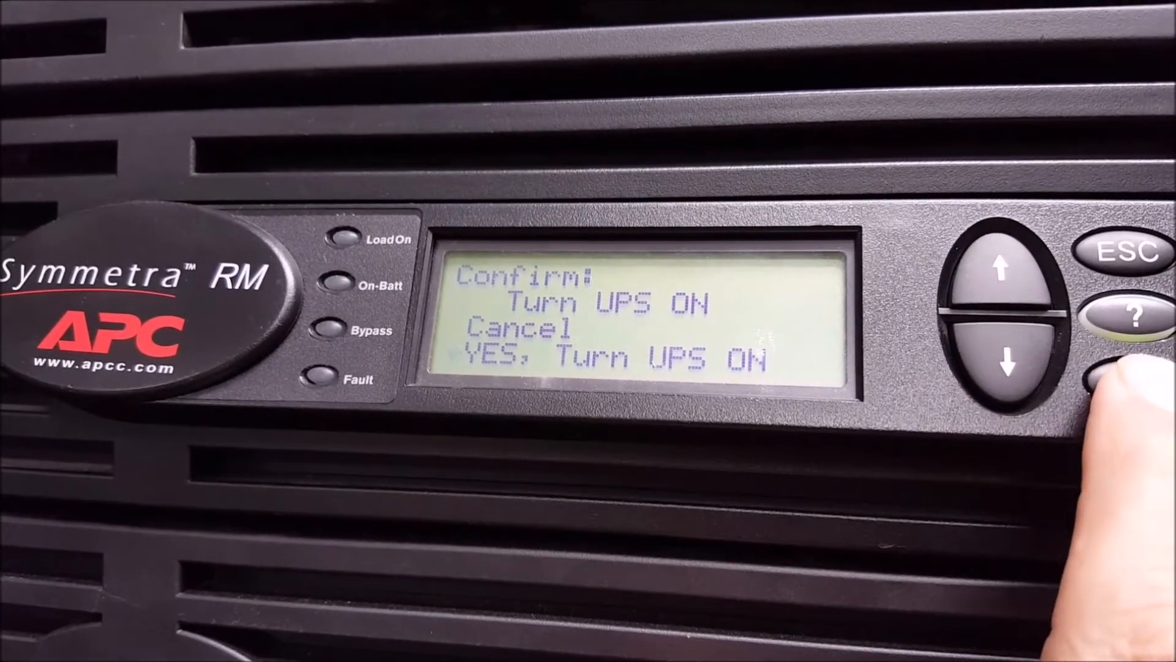
{"action": "left_click", "coordinate": [1121, 379]}
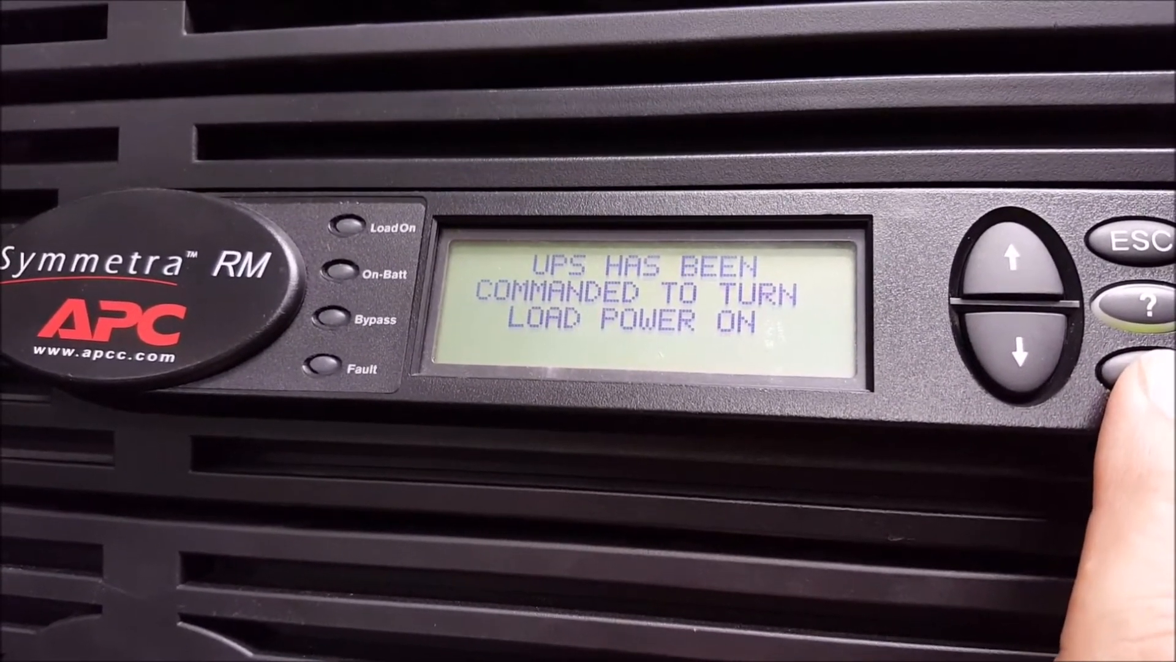